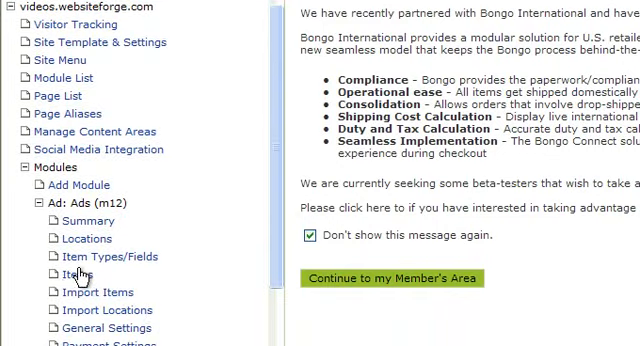
{"action": "scroll", "scroll_direction": "down", "scroll_amount": 3}
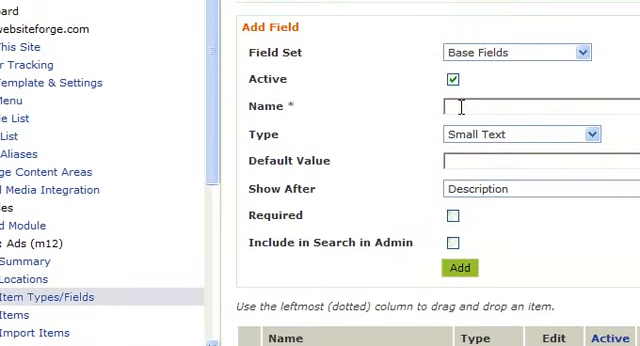
{"action": "type", "text": "Weight"}
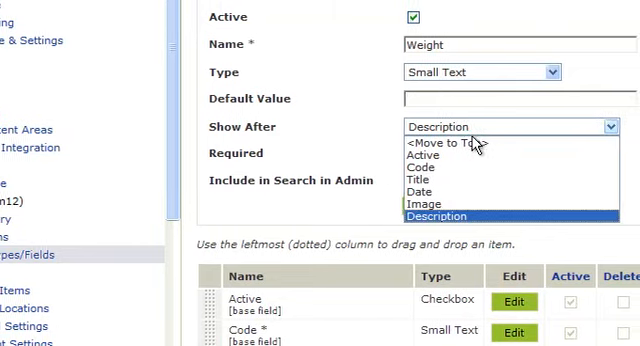
{"action": "mouse_move", "coordinate": [422, 202]}
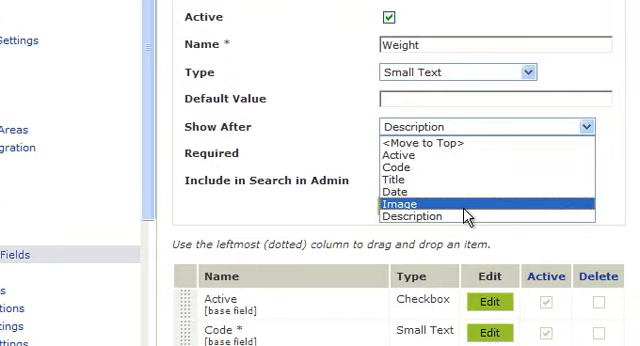